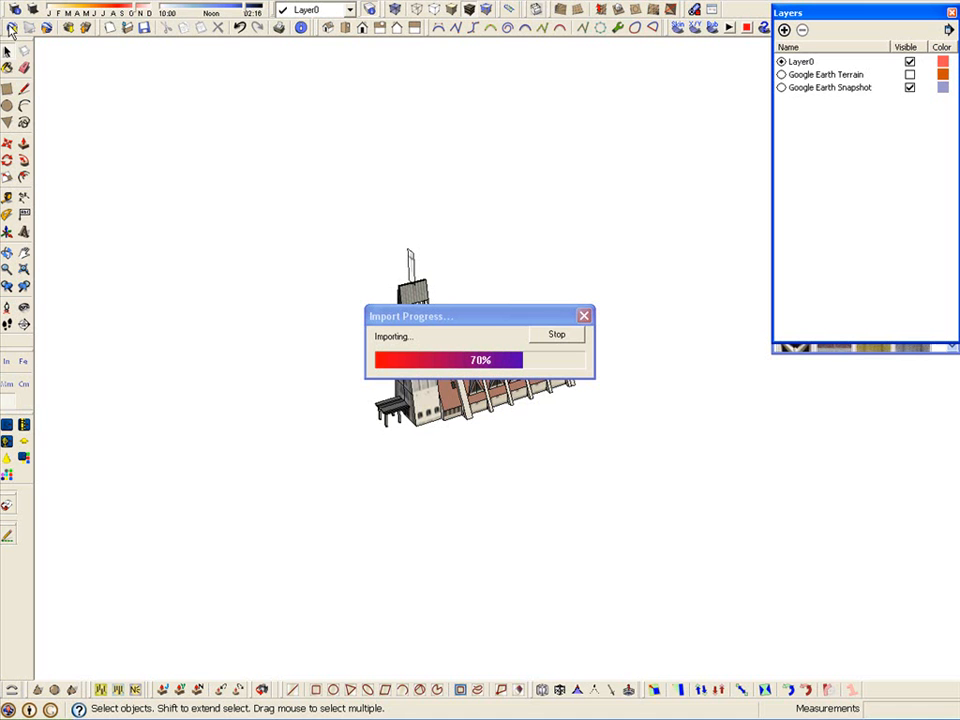
- Let the church import finish, then turn on Hidden Geometry to reveal the terrain edges
click(904, 78)
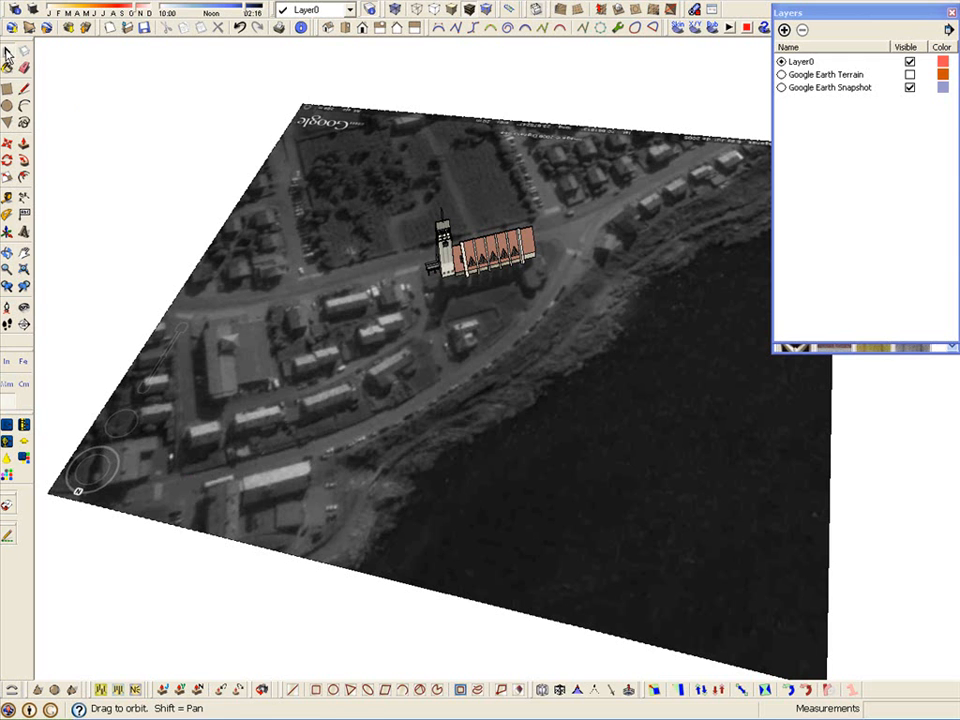
click(904, 79)
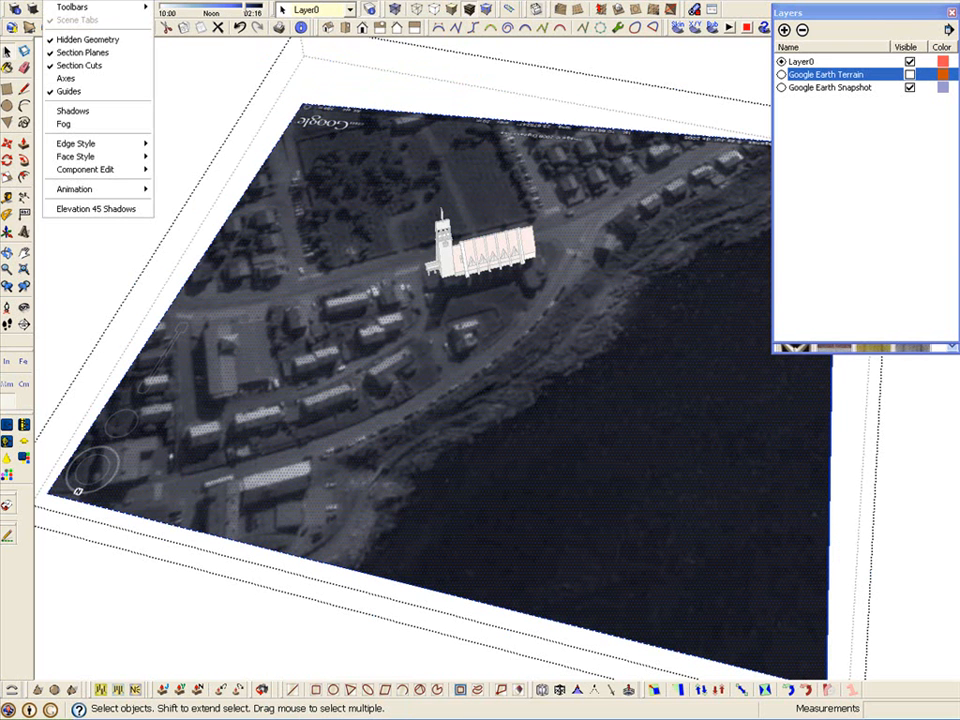
click(293, 345)
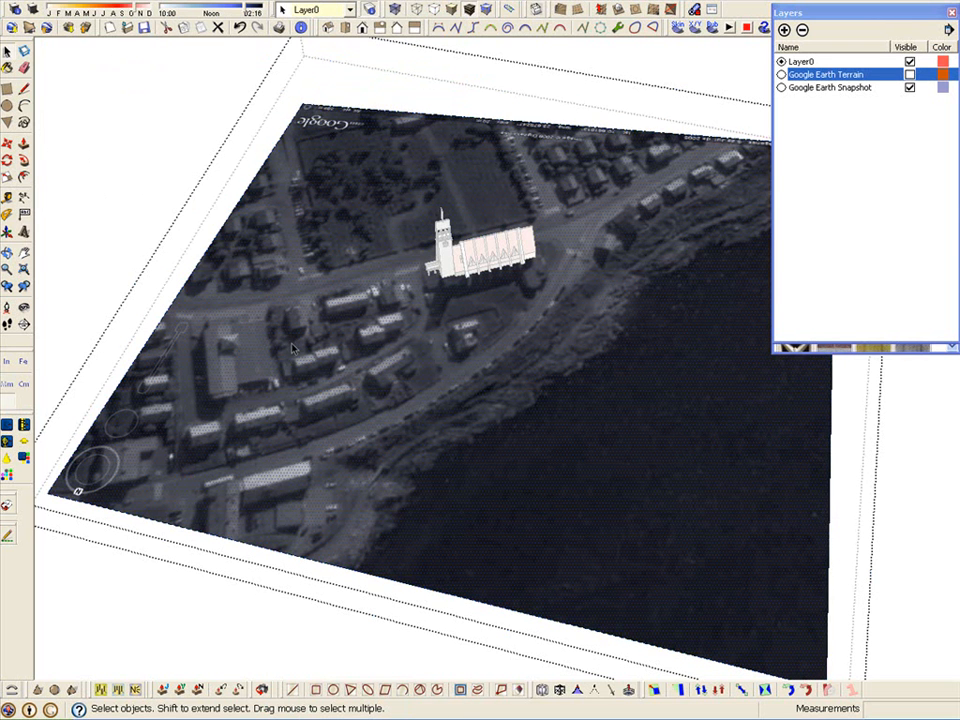
- Import planta.jpg as a texture onto the snapshot face and start positioning it
click(15, 8)
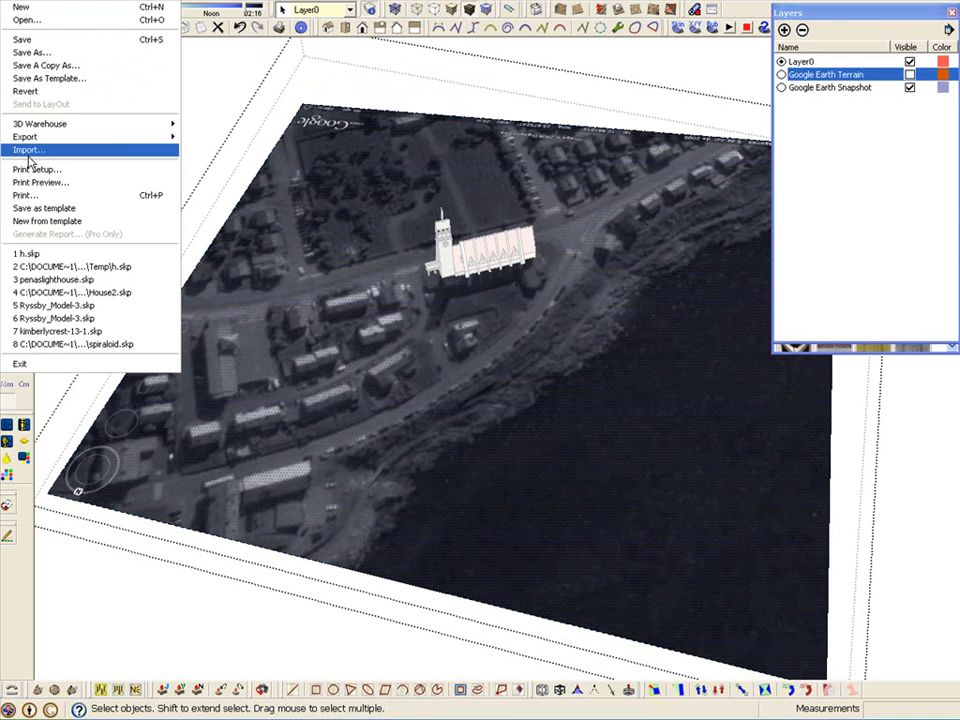
click(35, 149)
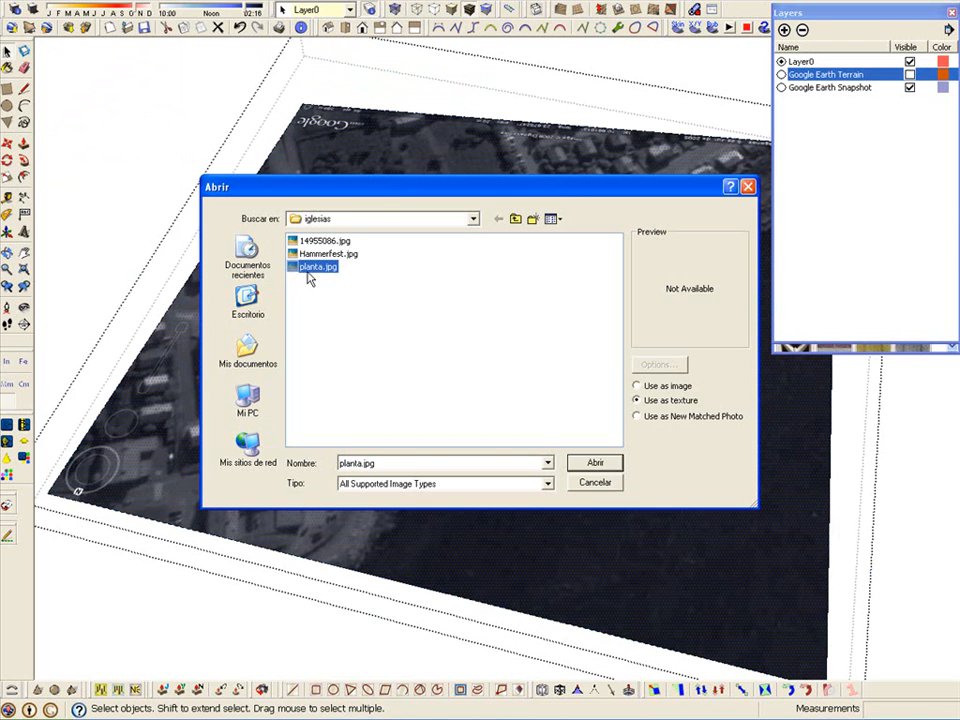
click(594, 462)
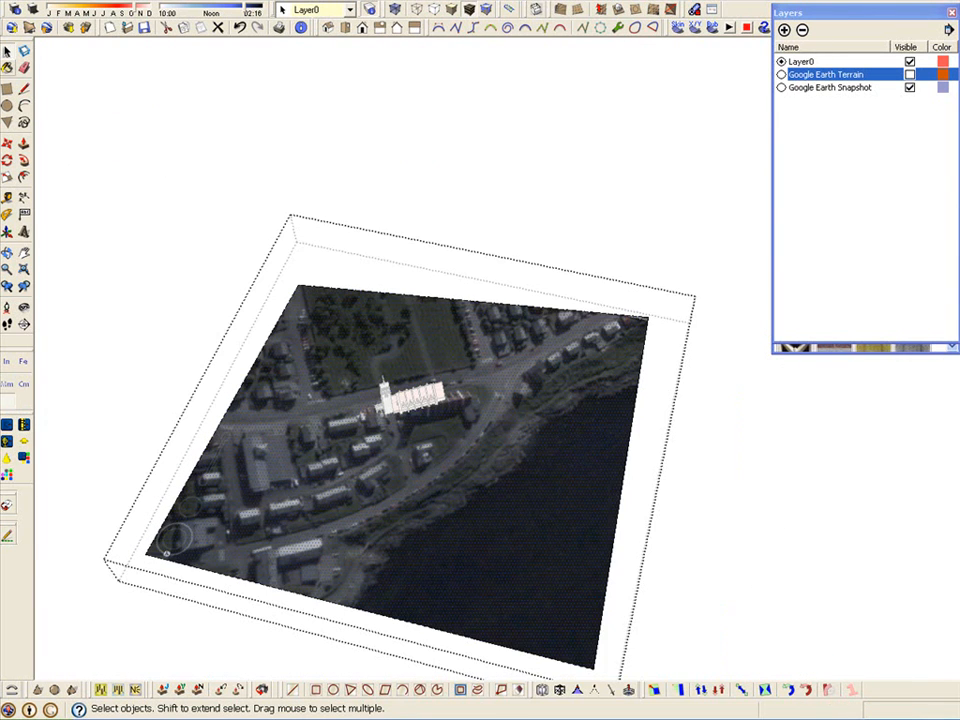
right_click(430, 445)
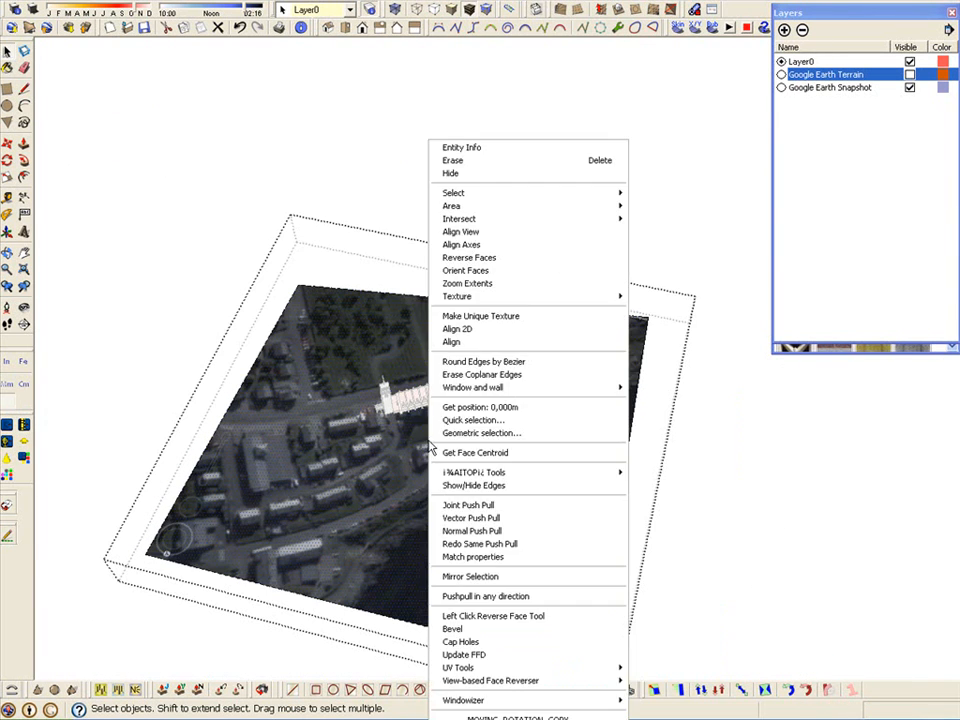
mouse_move(458, 296)
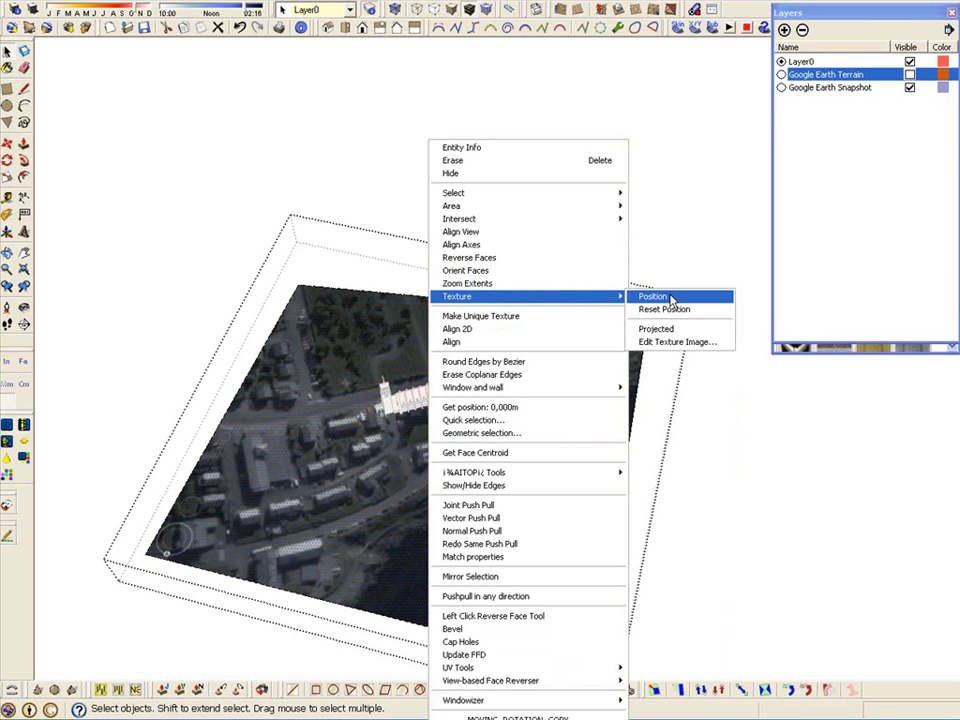
click(650, 296)
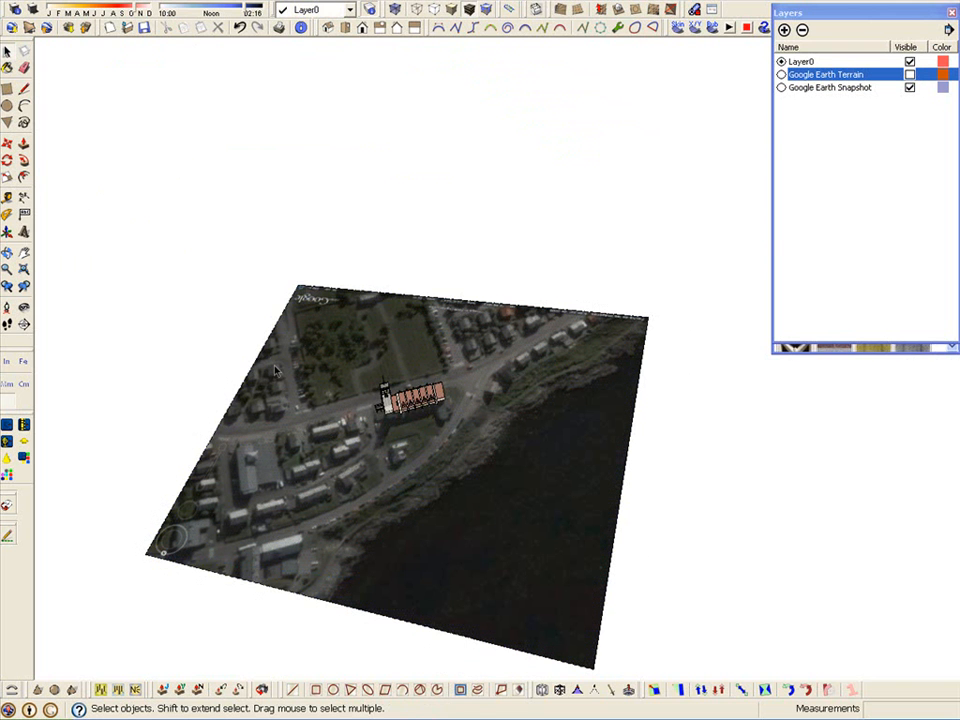
- Lock the Google Earth snapshot group in place
right_click(400, 400)
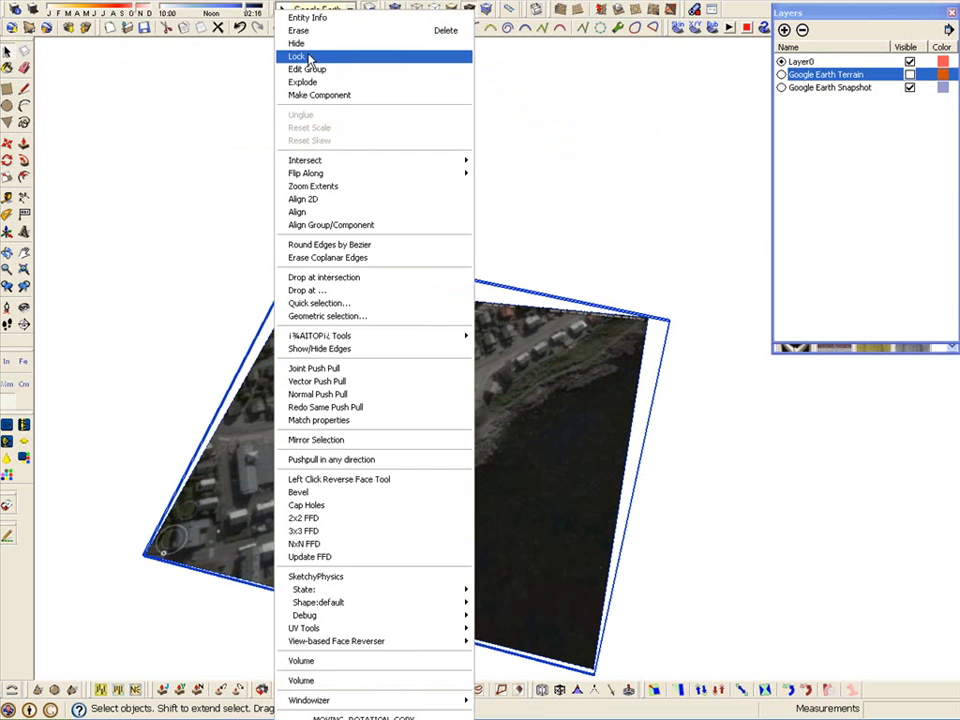
click(912, 79)
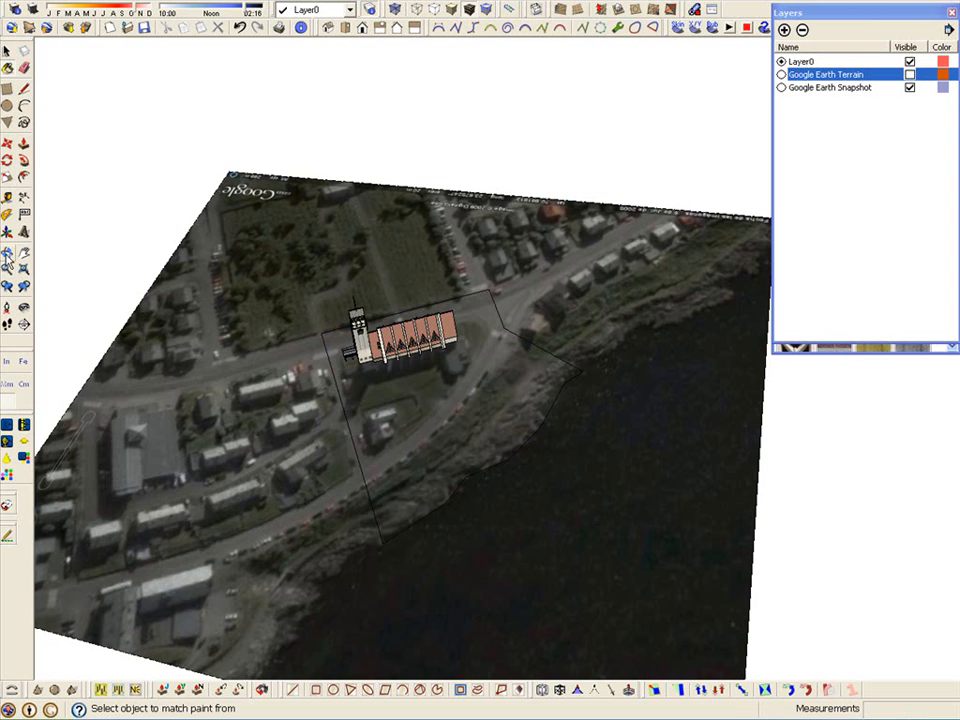
- Toggle the Google Earth Terrain and Snapshot layers, leaving both hidden
click(906, 96)
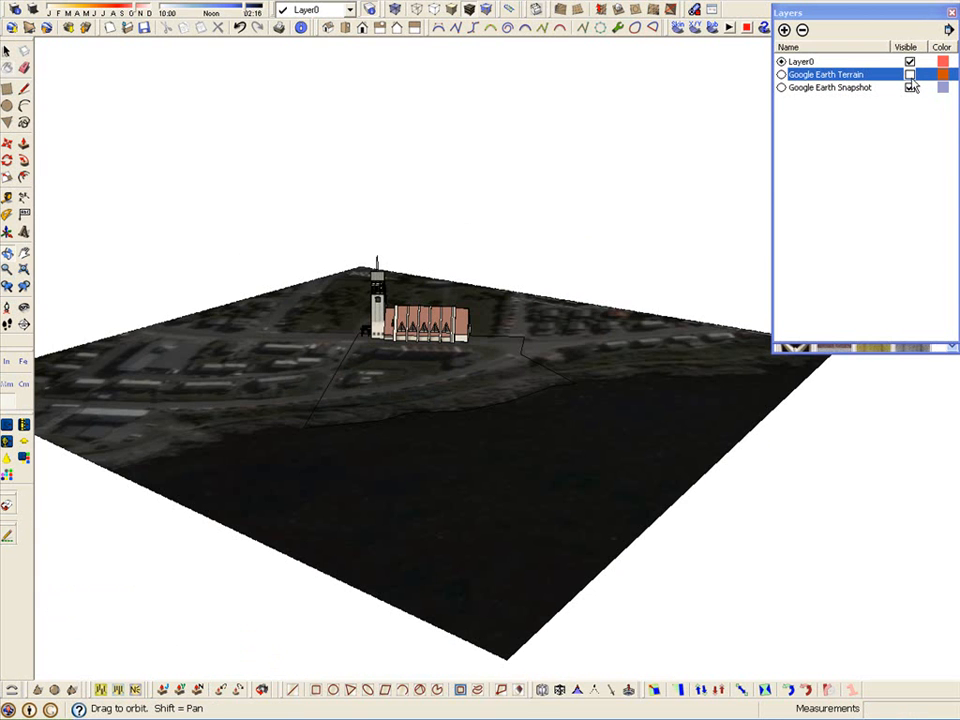
click(905, 77)
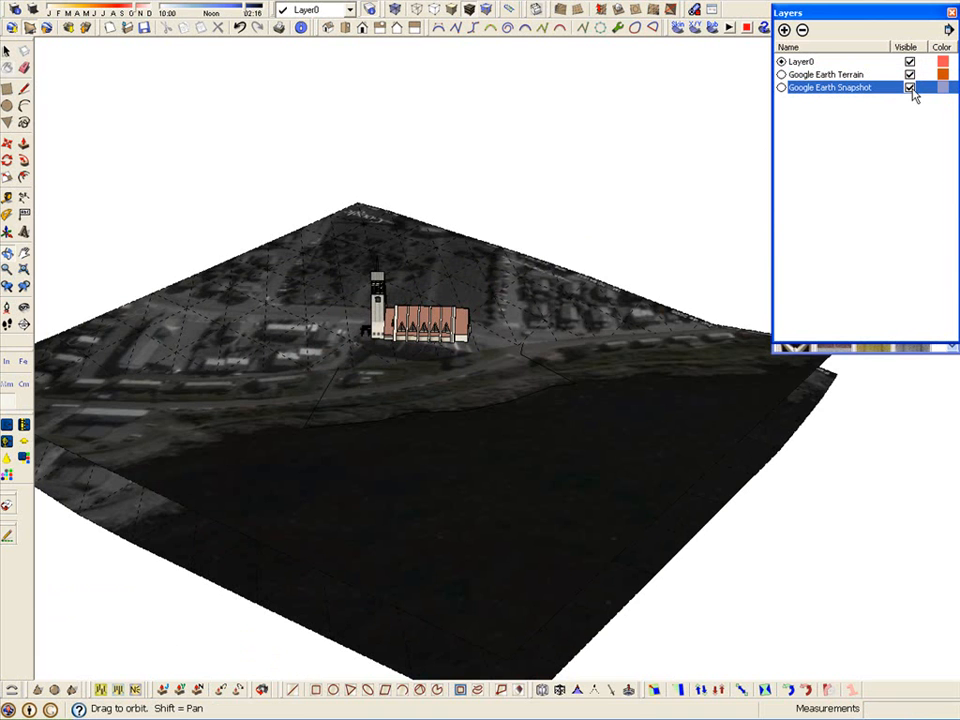
click(906, 96)
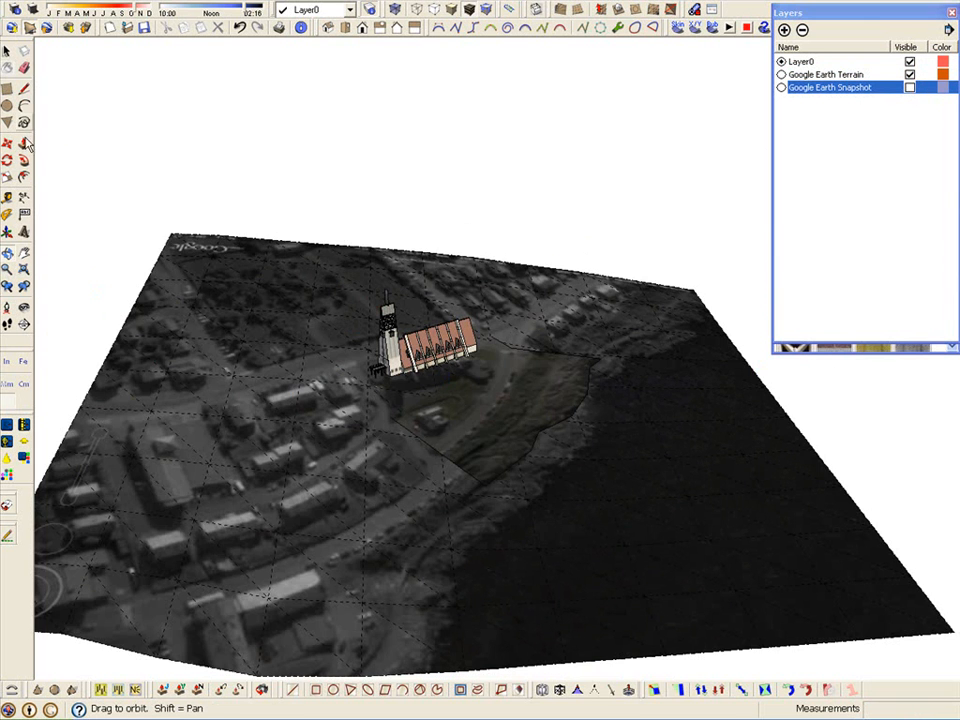
click(908, 79)
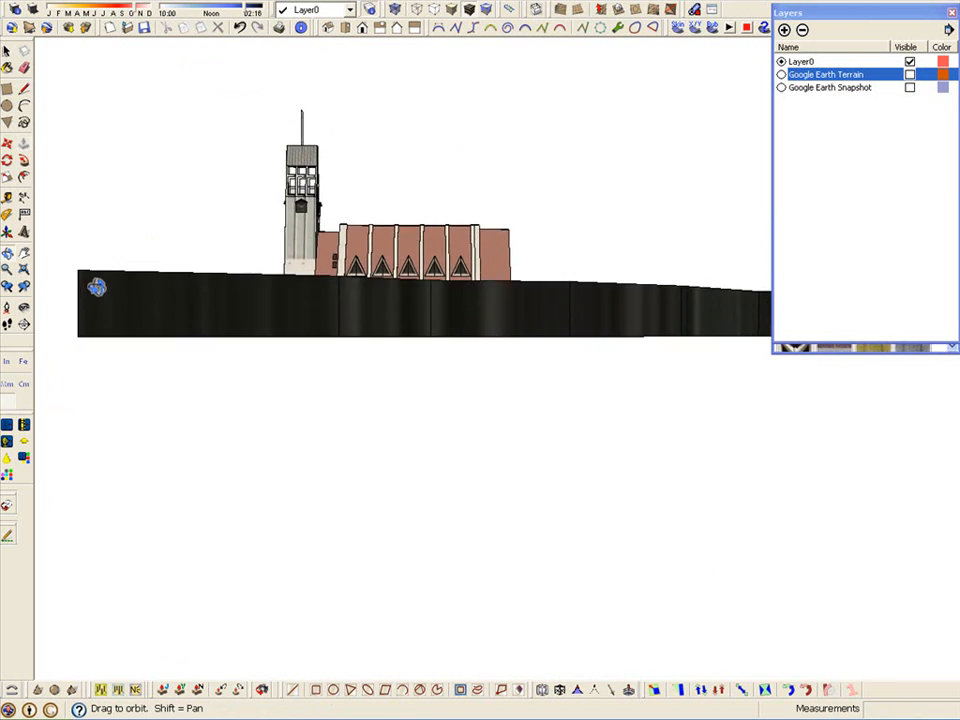
- Show the Google Earth Terrain layer again and begin importing the shore photo
click(910, 78)
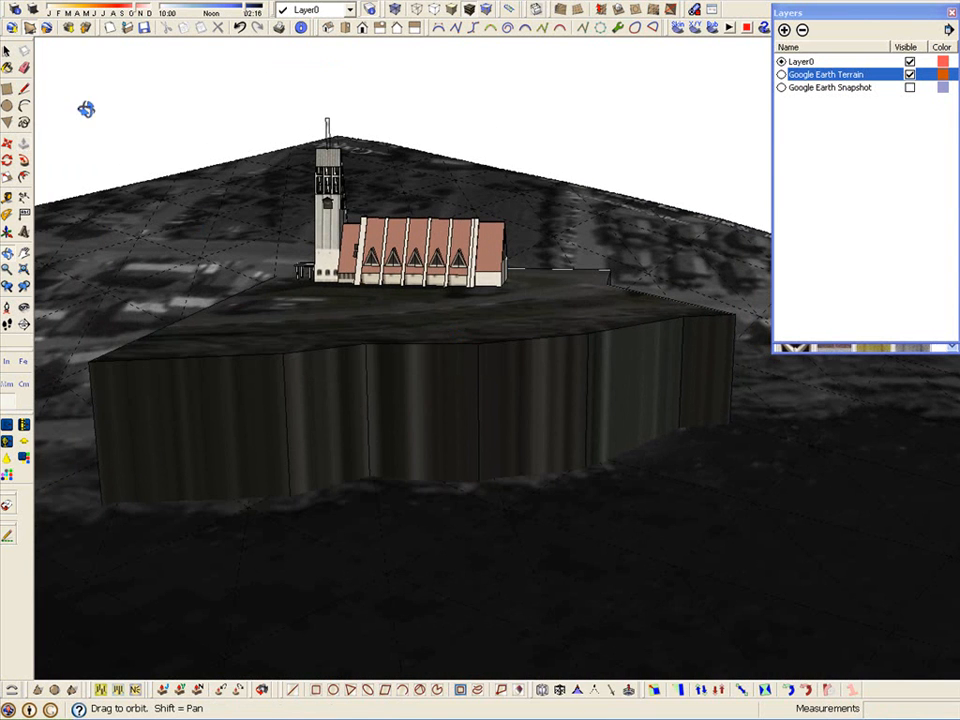
click(20, 8)
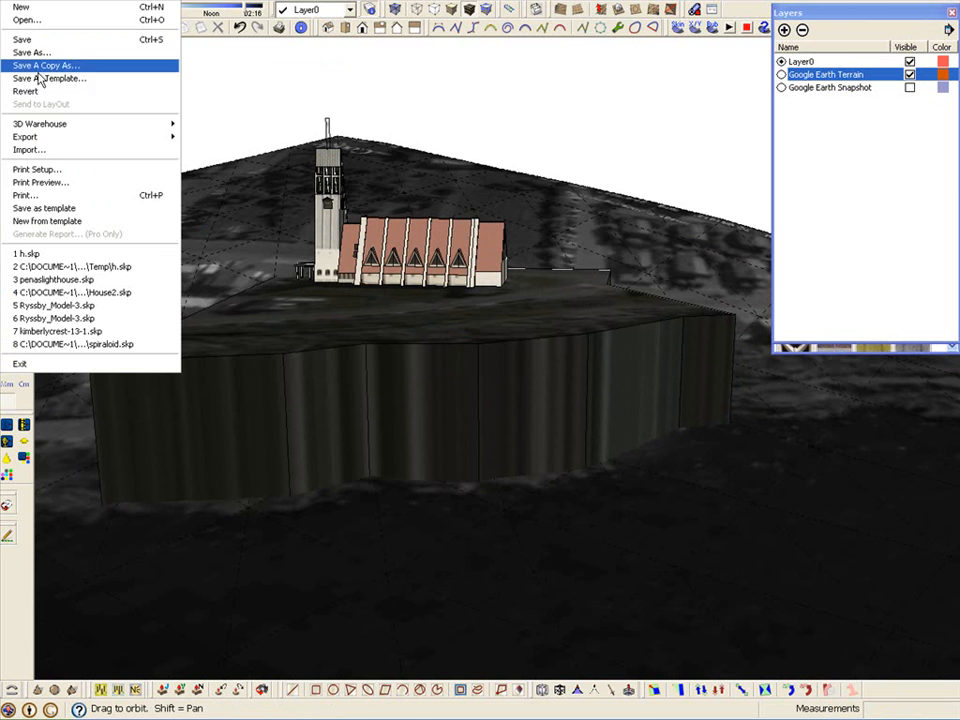
mouse_move(425, 440)
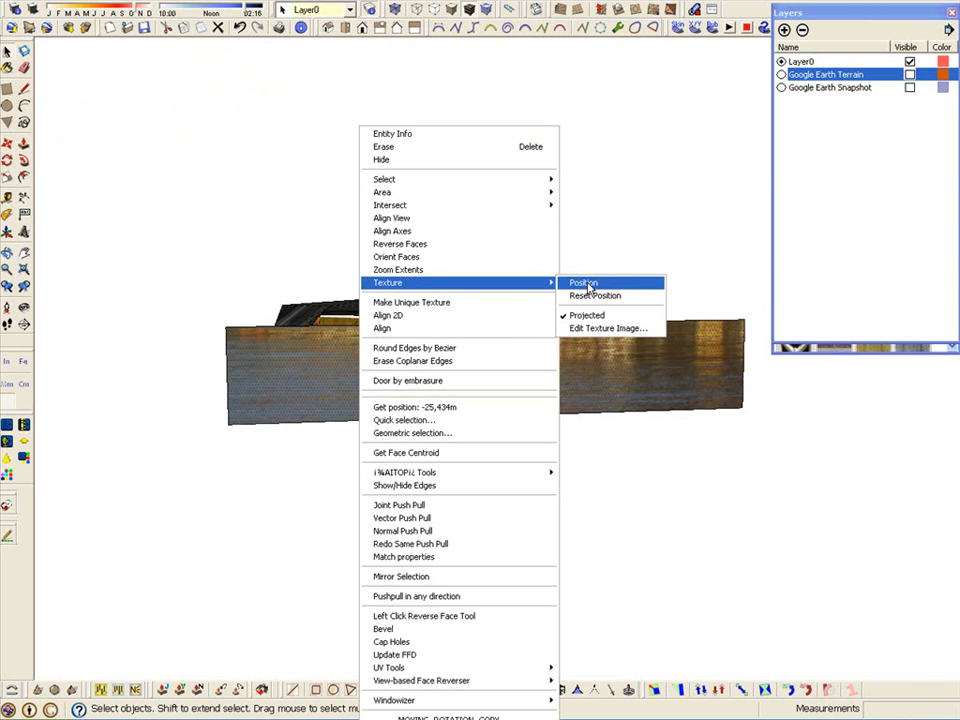
- Reposition the shoreline photo texture, pinning a corner to the cliff edge
click(581, 282)
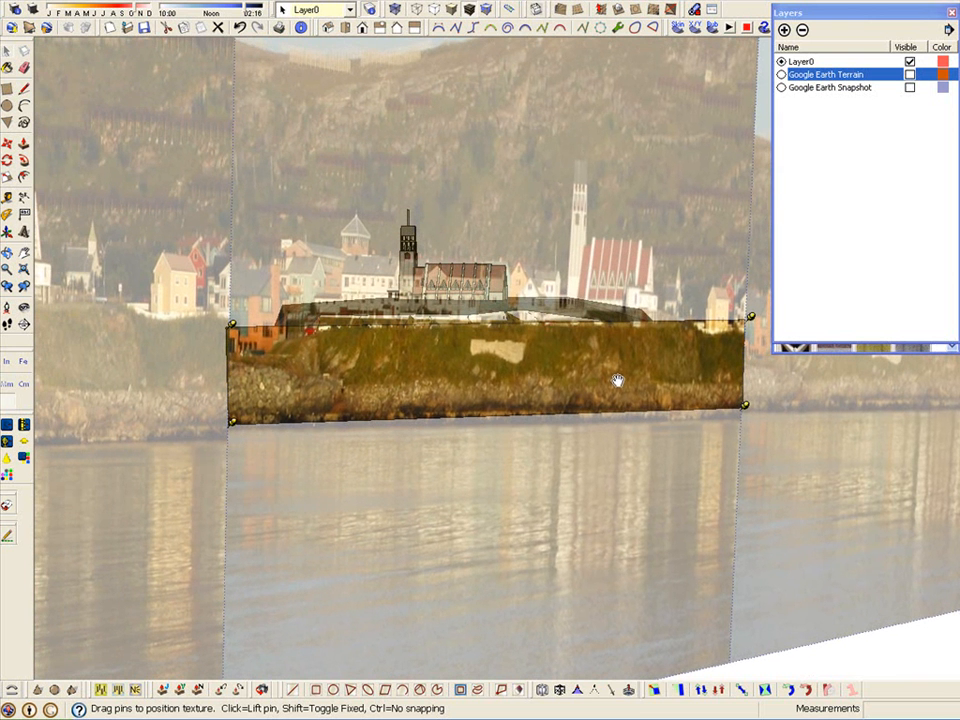
mouse_move(240, 427)
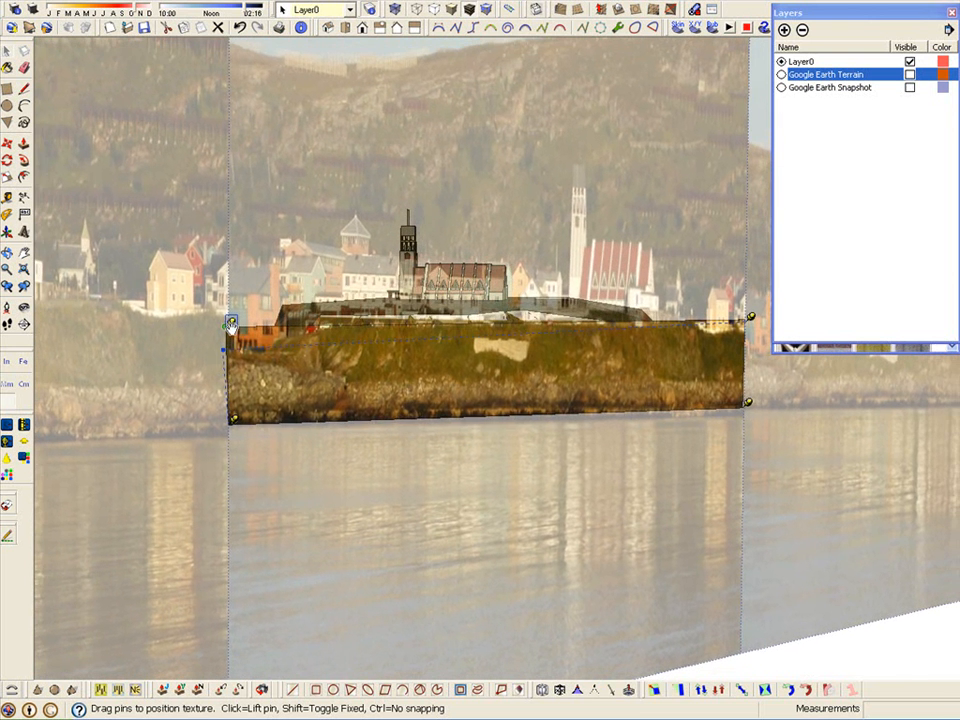
click(908, 75)
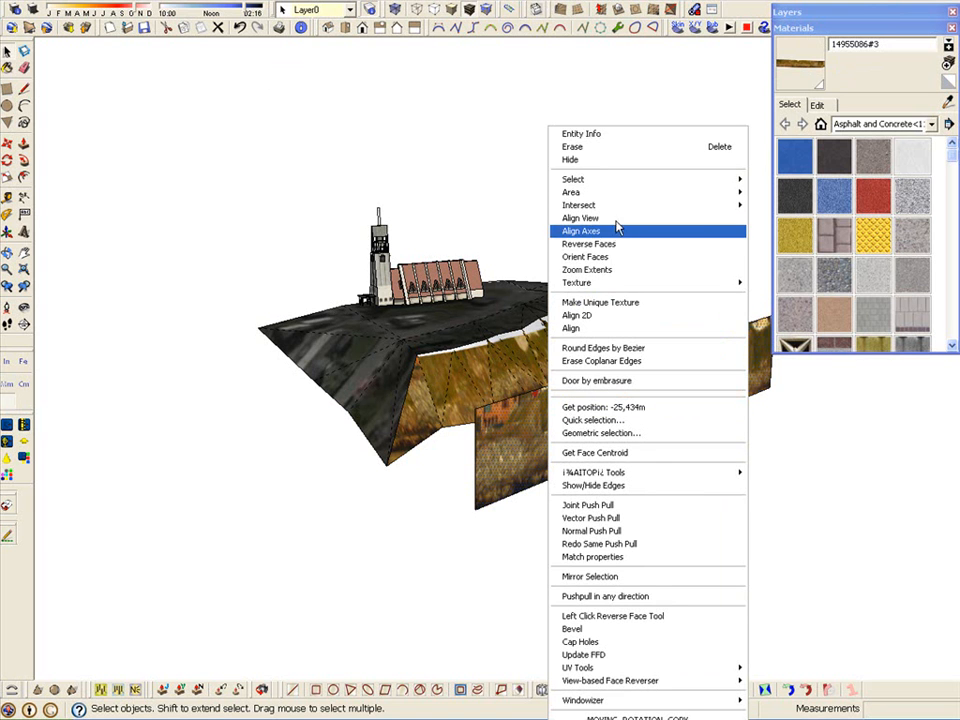
mouse_move(574, 282)
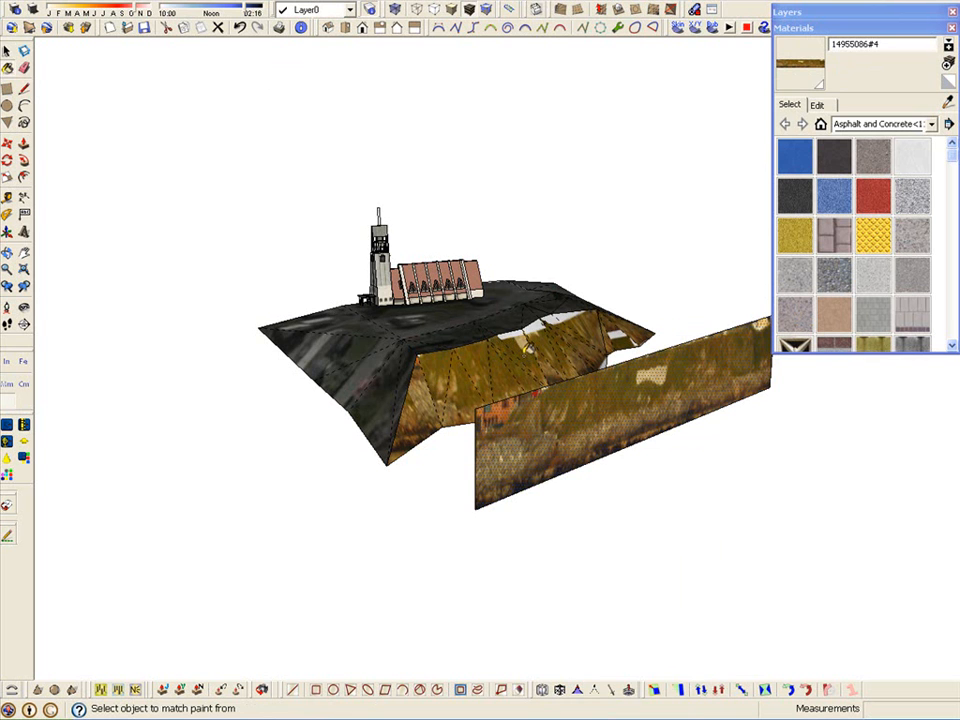
mouse_move(560, 315)
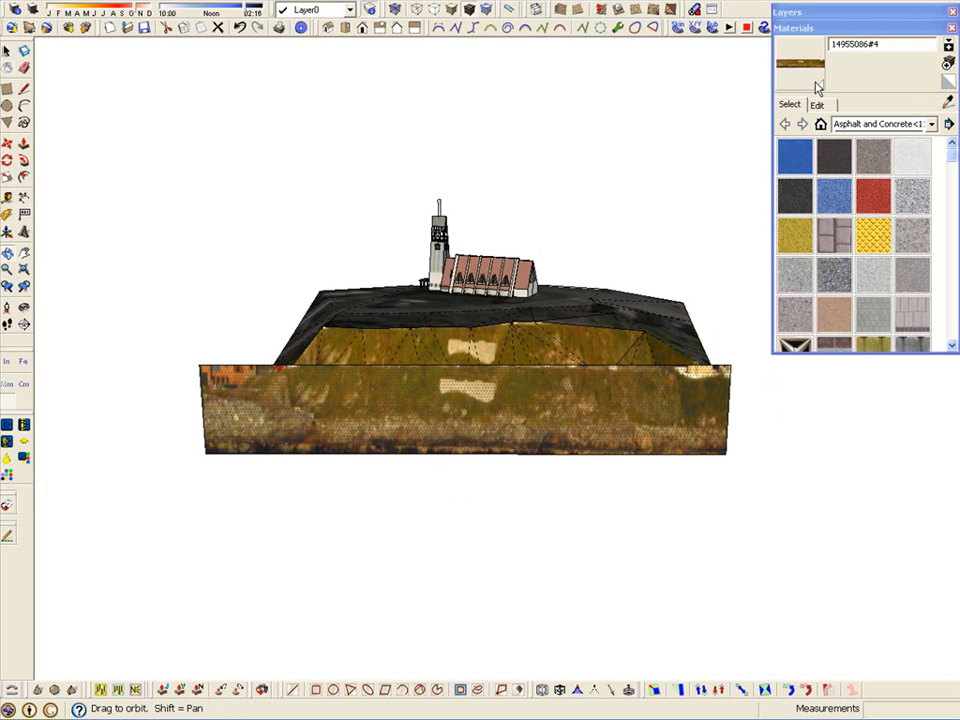
- Darken the cliff texture to a muted green and view the shore from above
click(817, 104)
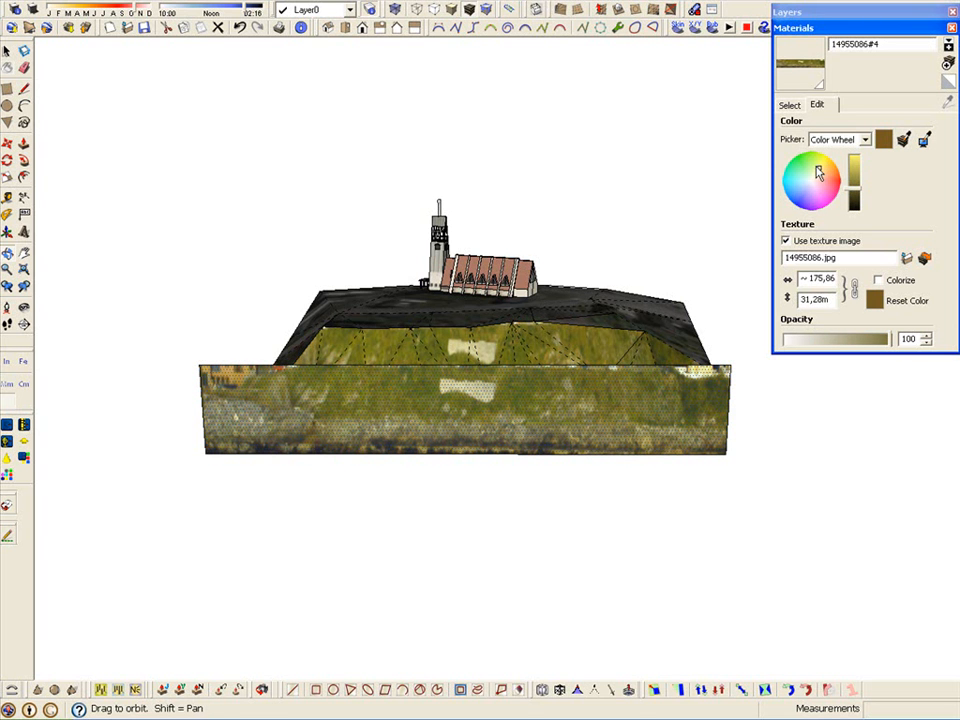
mouse_move(197, 221)
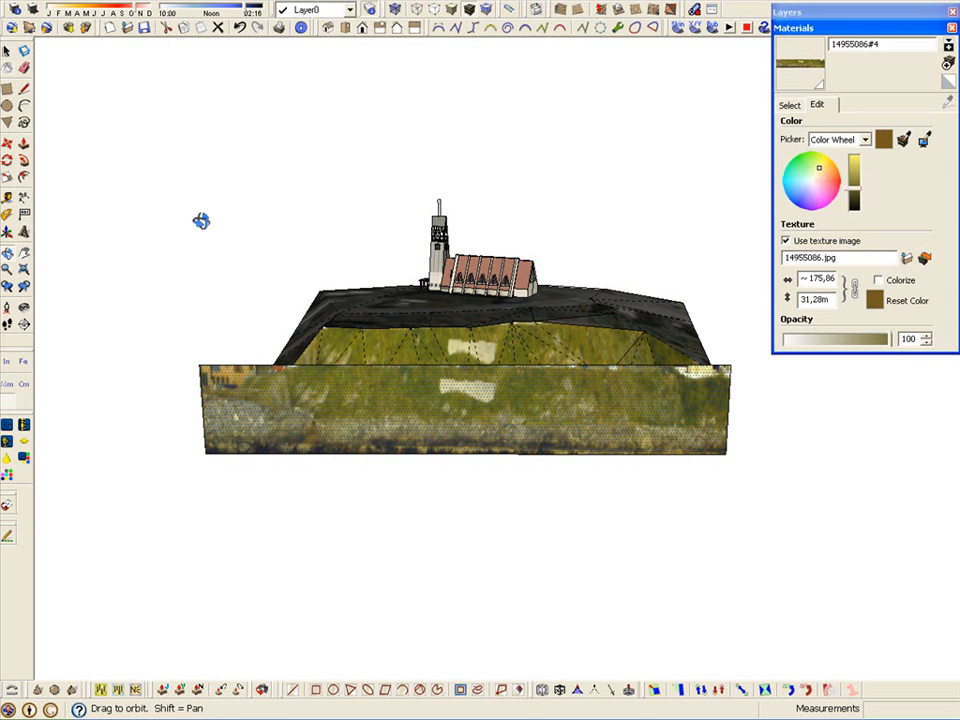
drag(200, 221, 675, 375)
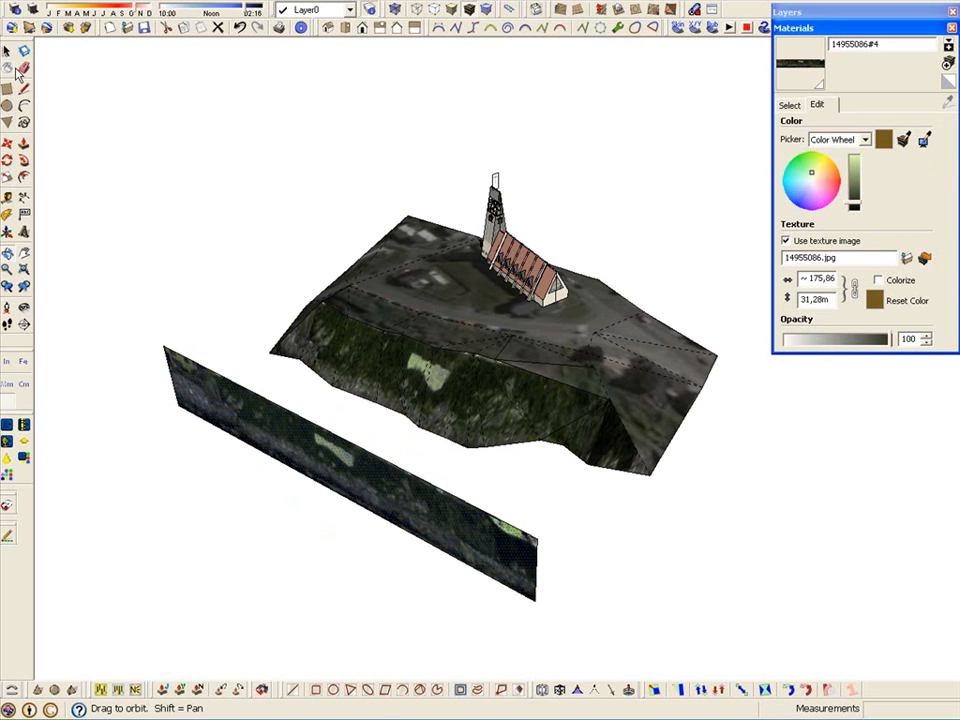
- Erase the separate flat photo plane and stray shoreline edges
click(11, 50)
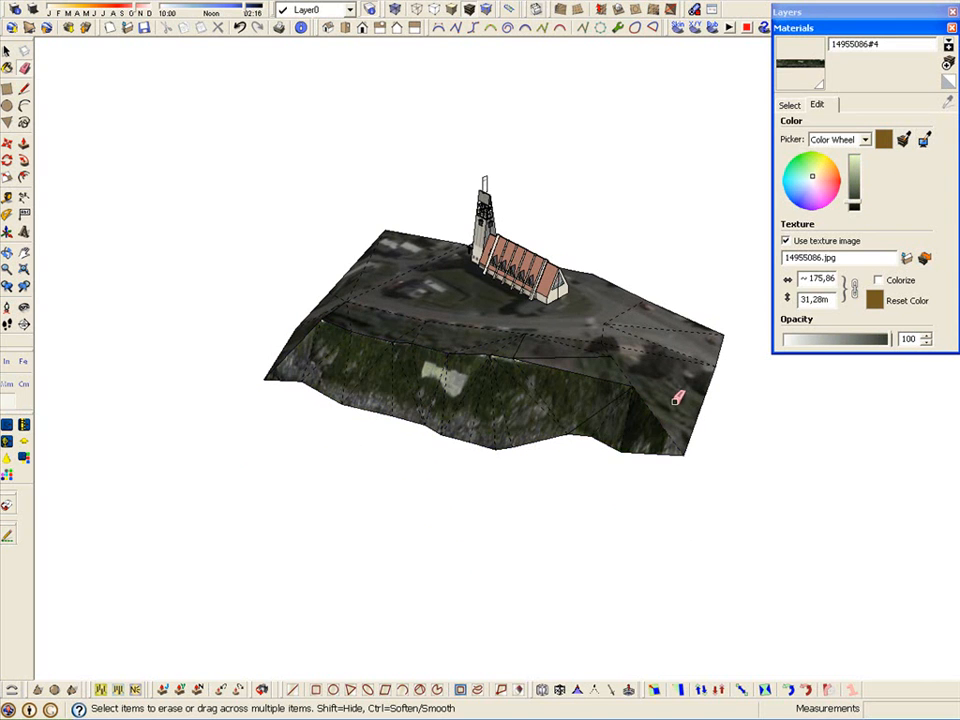
mouse_move(180, 245)
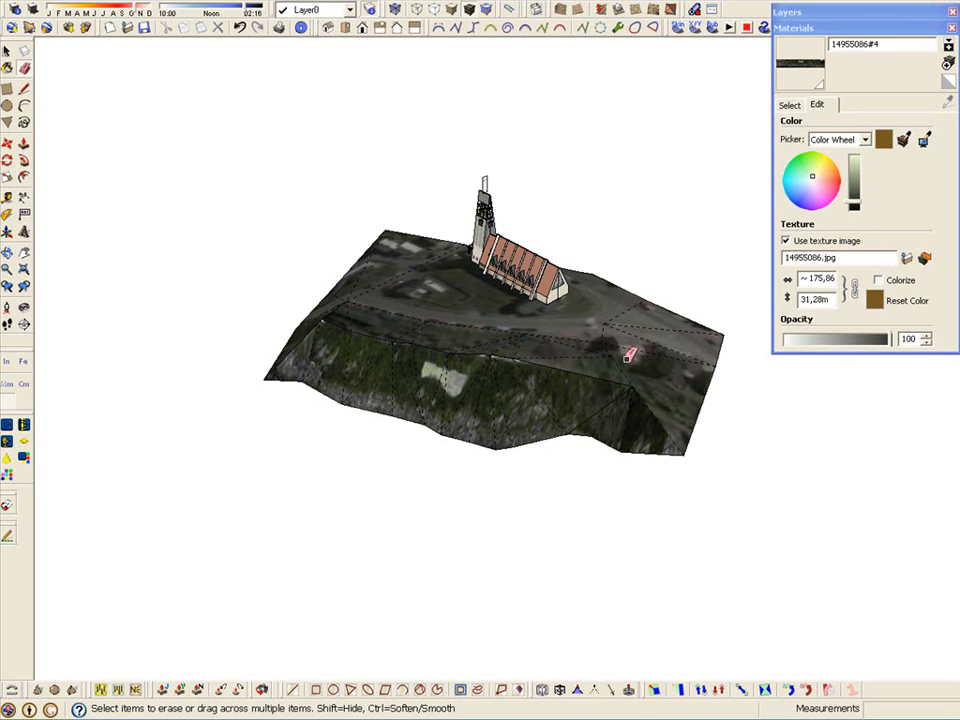
mouse_move(436, 335)
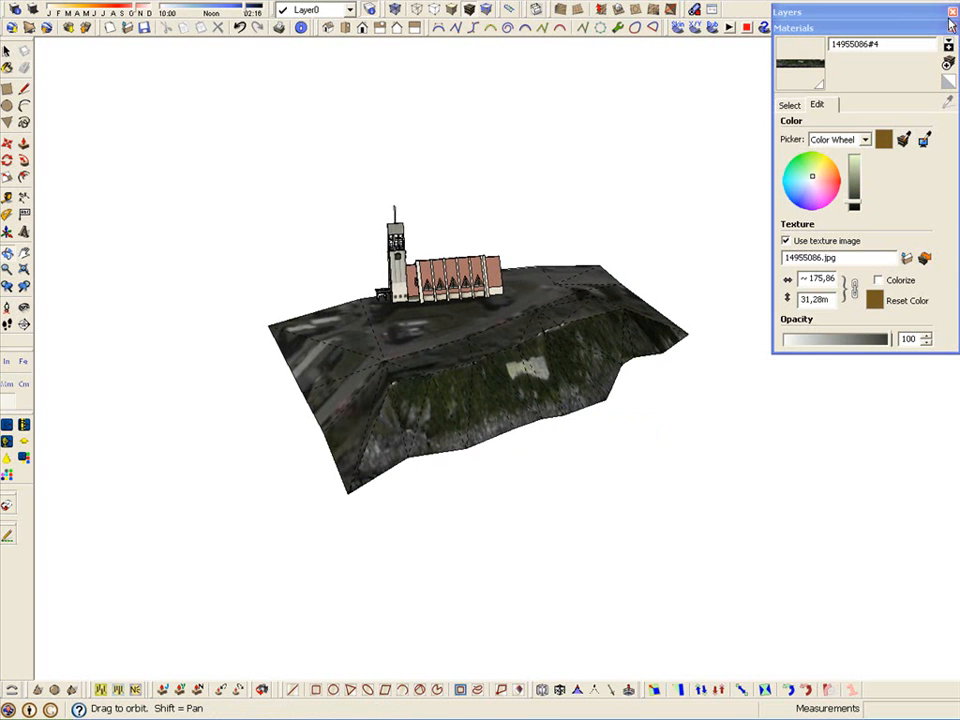
- Close the Materials window
click(946, 8)
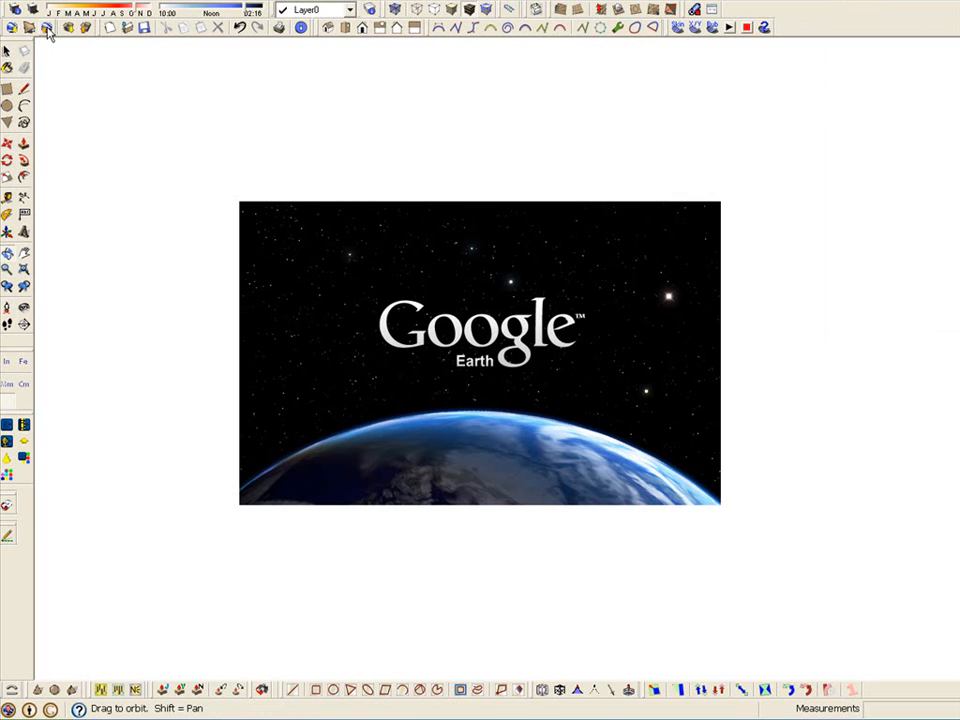
mouse_move(38, 50)
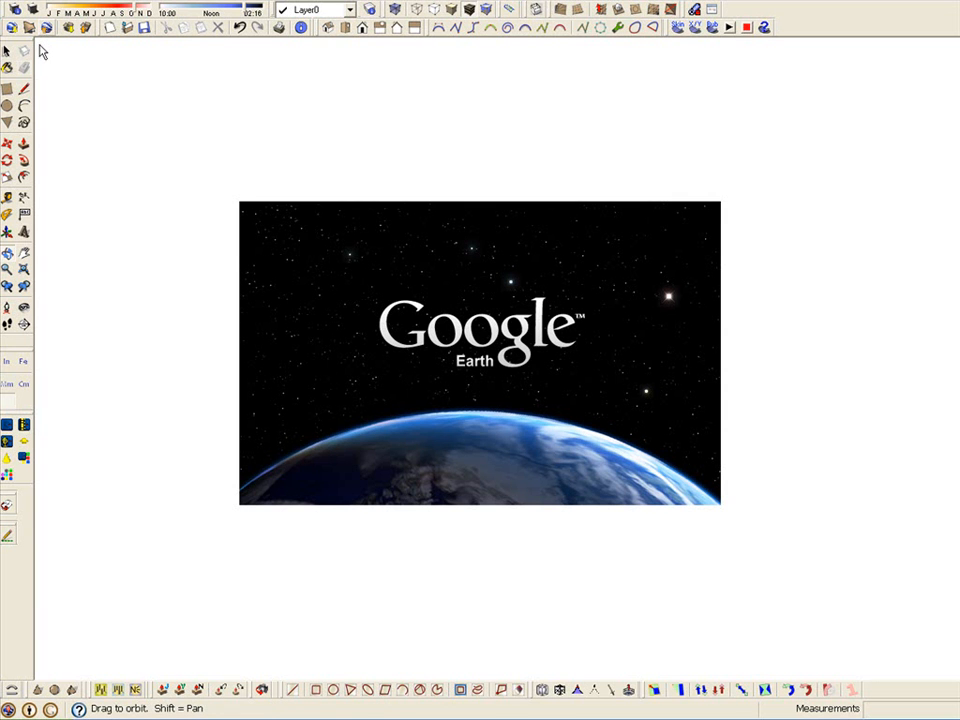